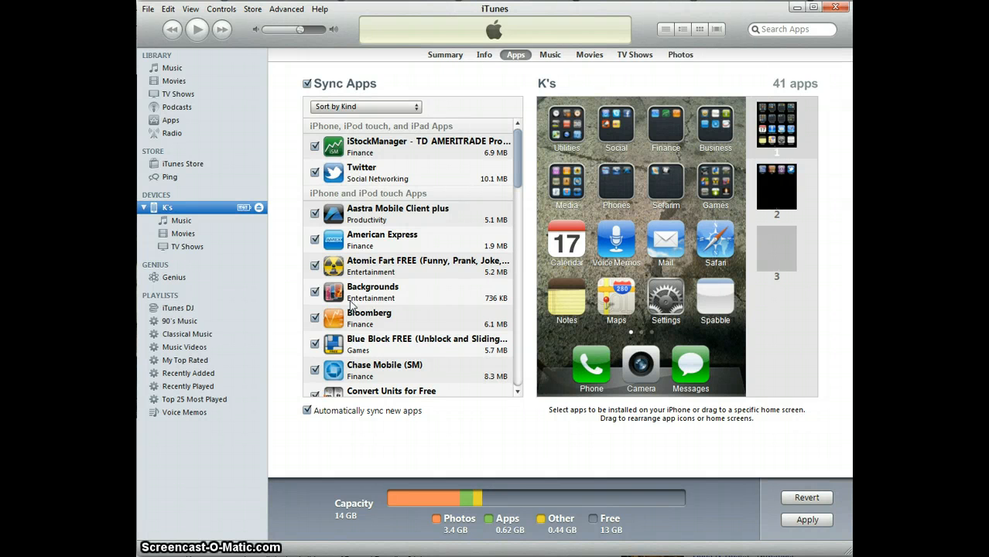
{"action": "mouse_move", "coordinate": [250, 161]}
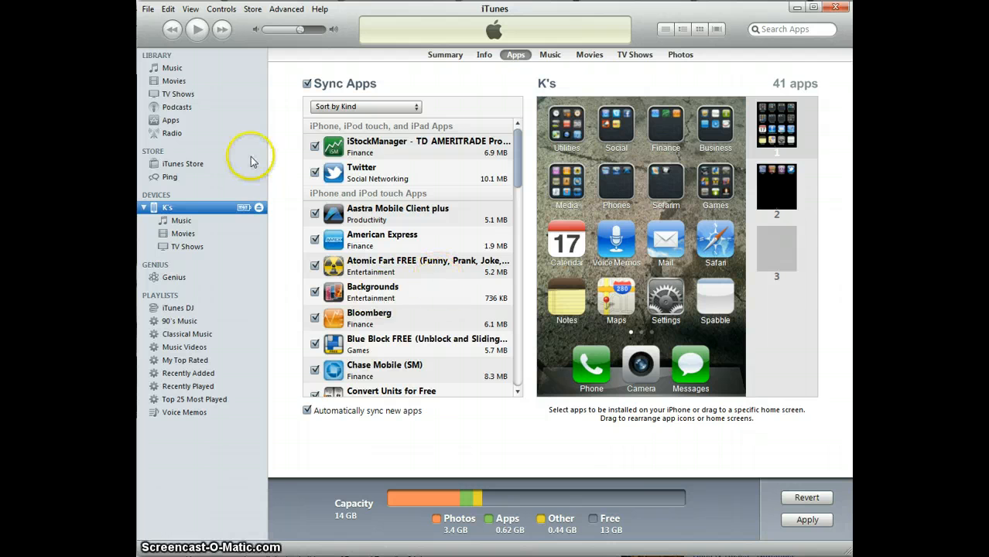
{"action": "mouse_move", "coordinate": [232, 163]}
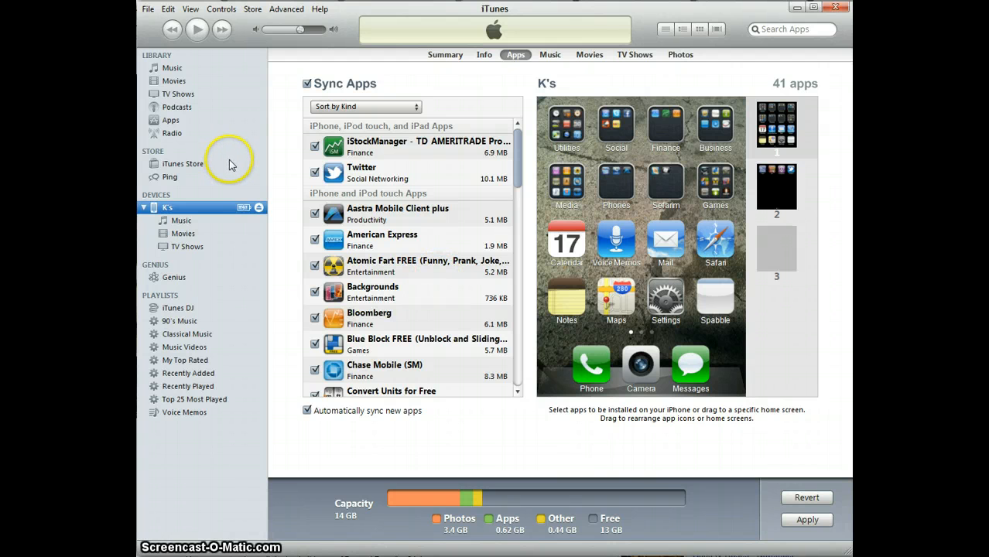
{"action": "mouse_move", "coordinate": [829, 391]}
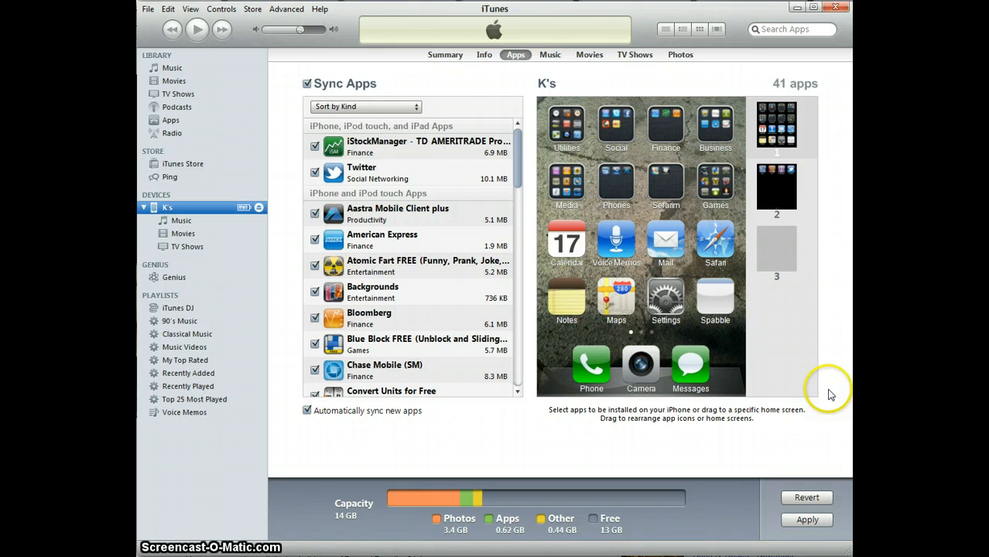
{"action": "mouse_move", "coordinate": [352, 259]}
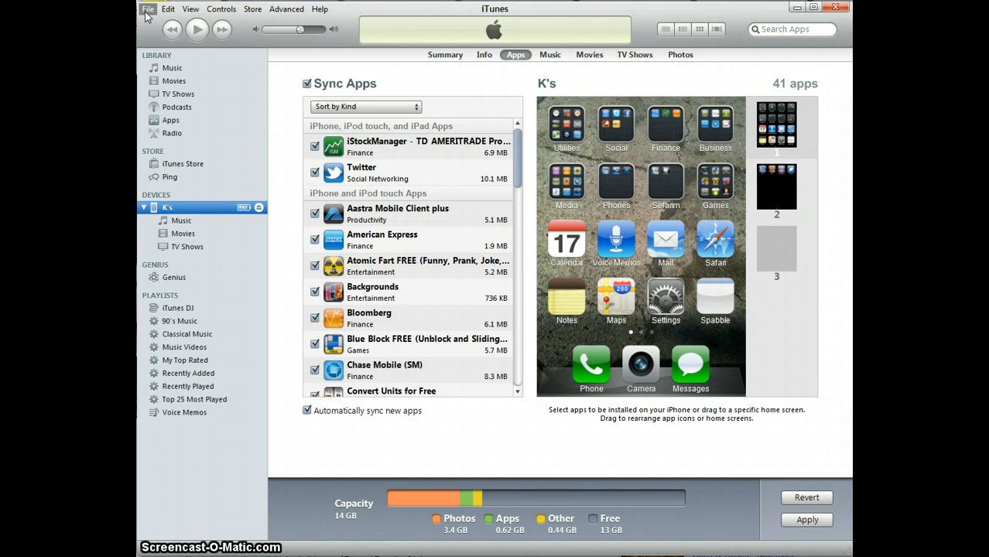
Transfer the iPhone's purchased apps, including Scan, into the iTunes library.
{"action": "left_click", "coordinate": [148, 9]}
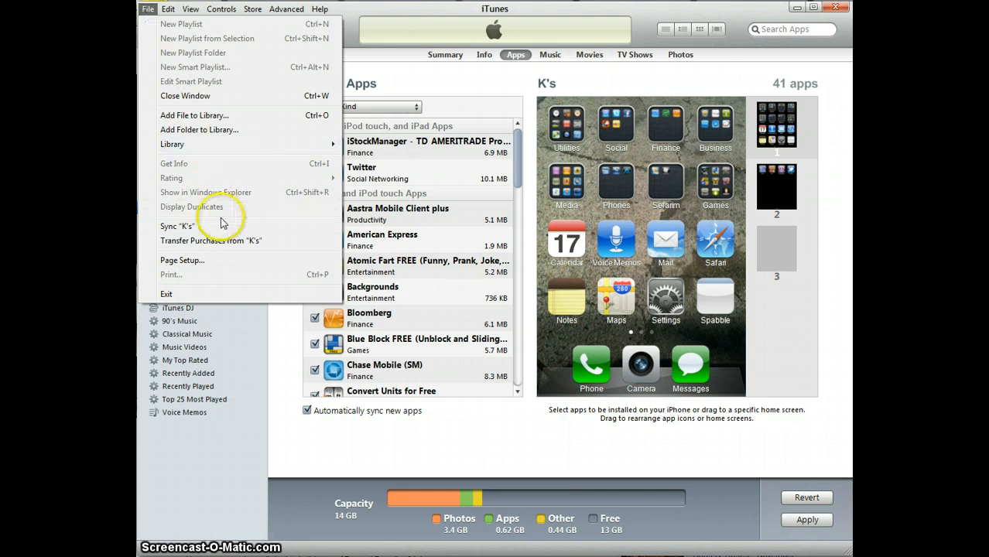
{"action": "mouse_move", "coordinate": [228, 241]}
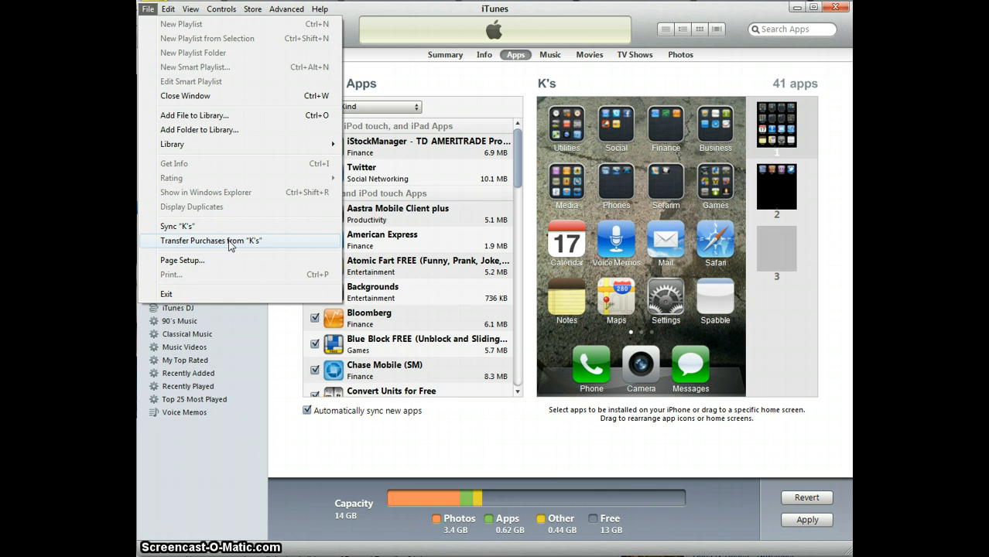
{"action": "left_click", "coordinate": [210, 241]}
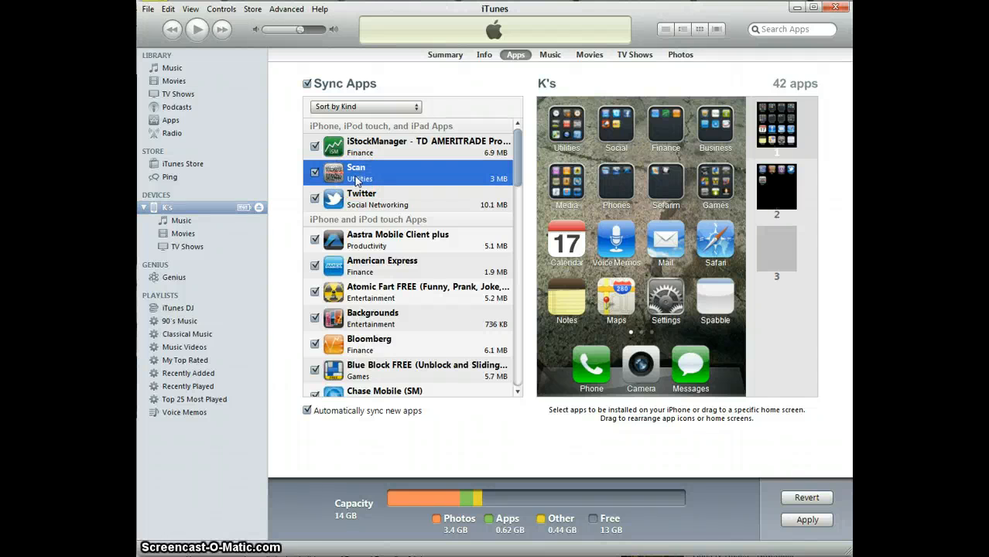
{"action": "mouse_move", "coordinate": [836, 236]}
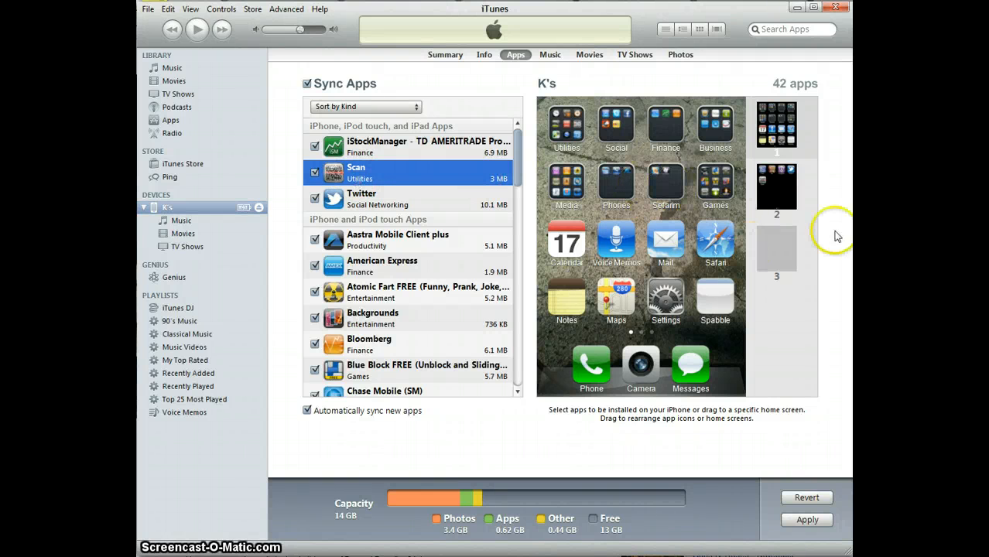
{"action": "mouse_move", "coordinate": [421, 198]}
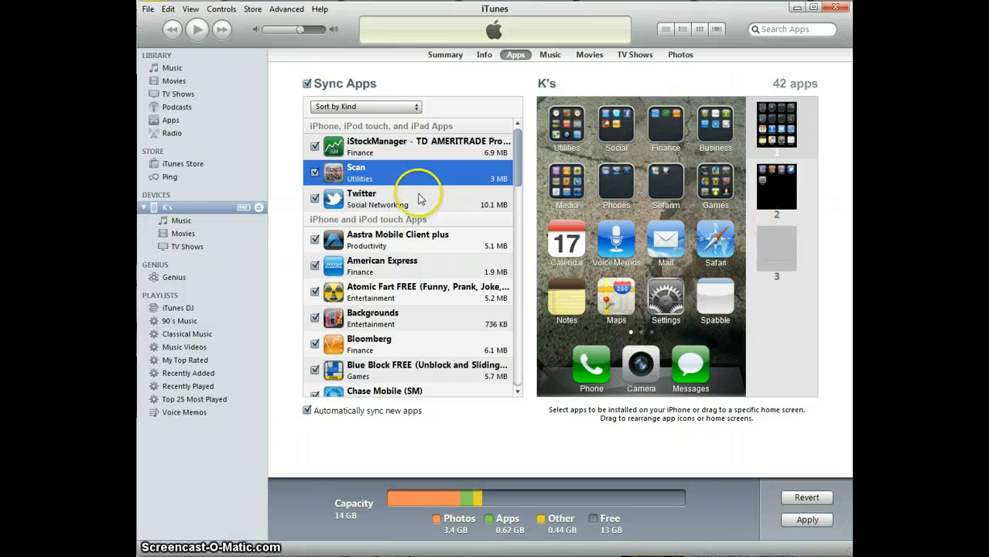
{"action": "mouse_move", "coordinate": [556, 263]}
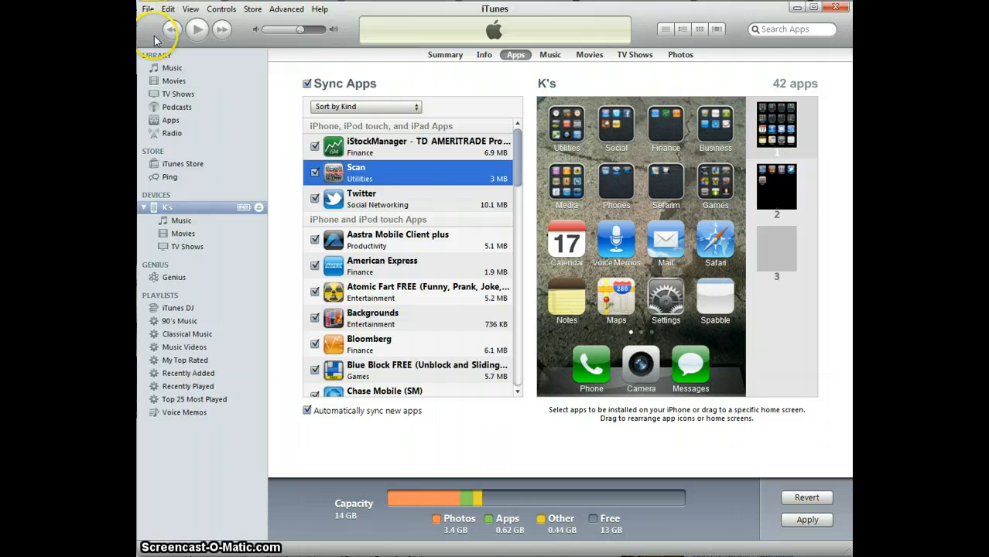
Show the library's Apps collection, apply the pending iPhone settings, and scroll through the apps.
{"action": "left_click", "coordinate": [170, 120]}
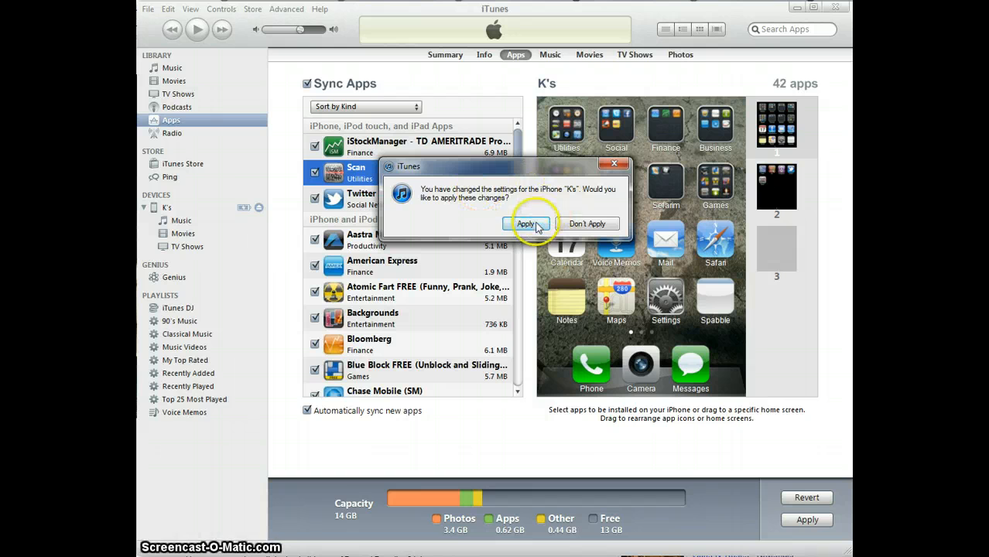
{"action": "left_click", "coordinate": [527, 223]}
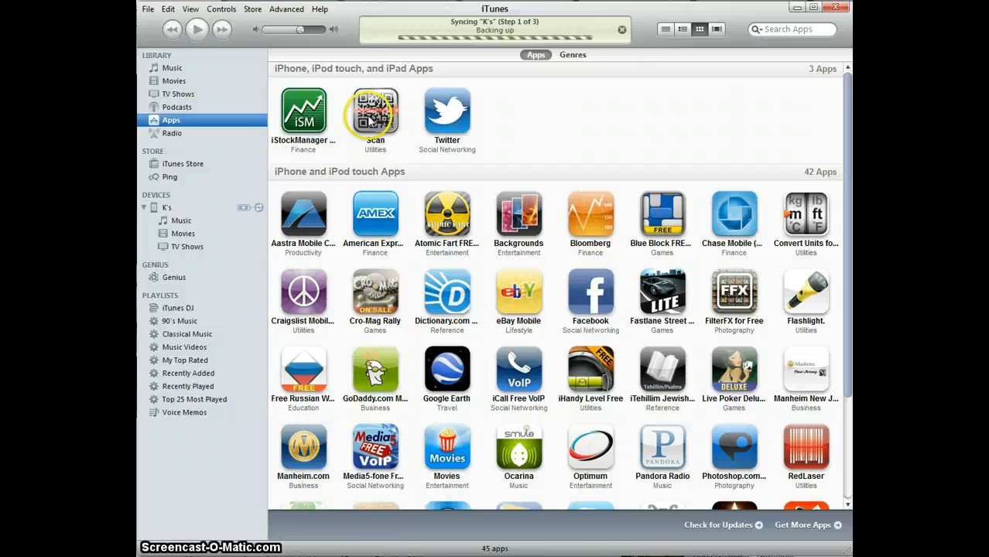
{"action": "mouse_move", "coordinate": [828, 182]}
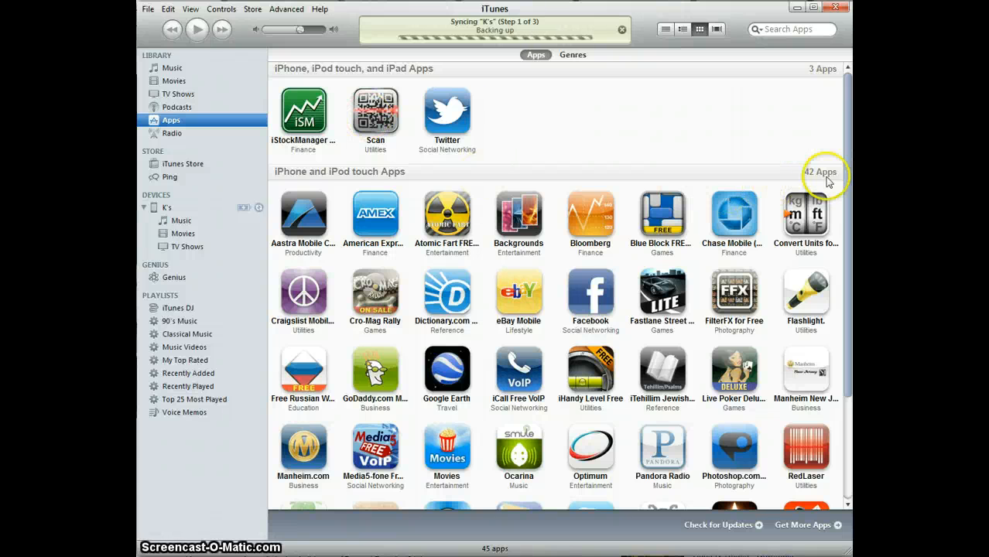
{"action": "scroll", "scroll_direction": "down", "scroll_amount": 3}
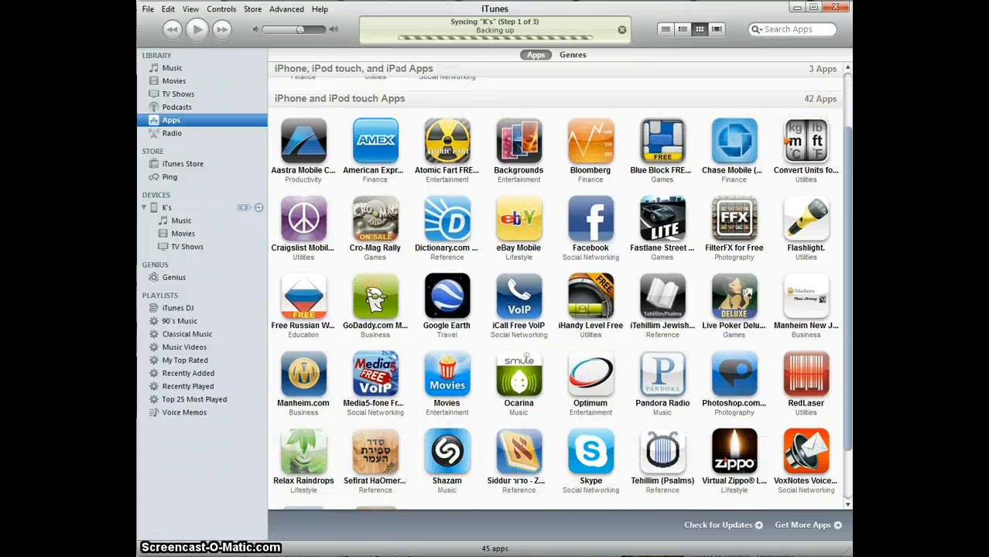
{"action": "scroll", "scroll_direction": "up", "scroll_amount": 3}
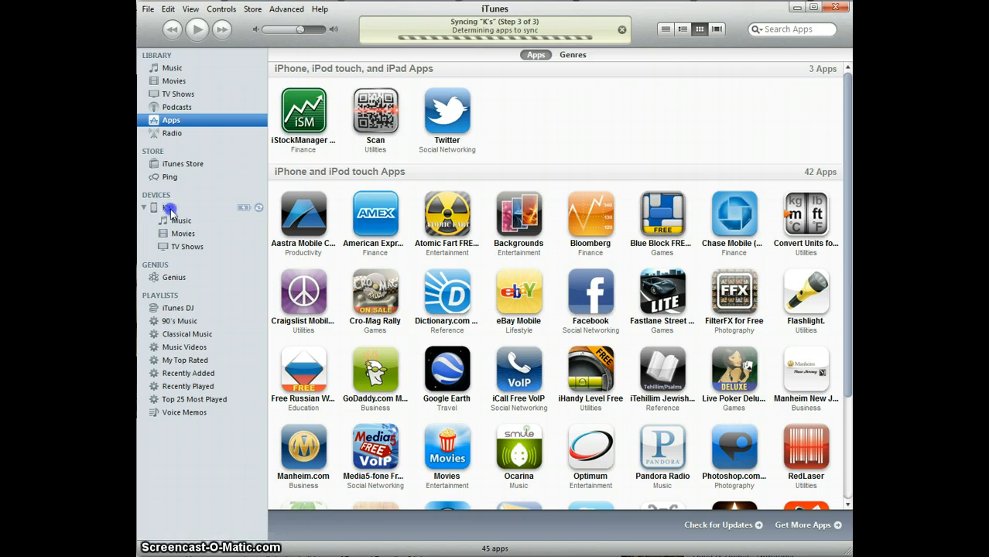
Select the iPhone, view its Summary, then return to its 42-app sync list.
{"action": "left_click", "coordinate": [168, 207]}
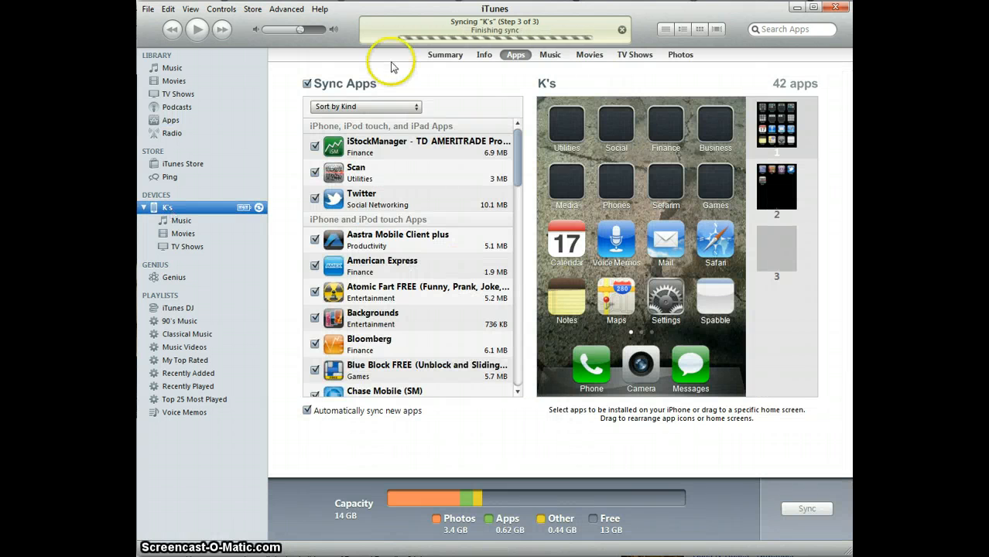
{"action": "left_click", "coordinate": [445, 54]}
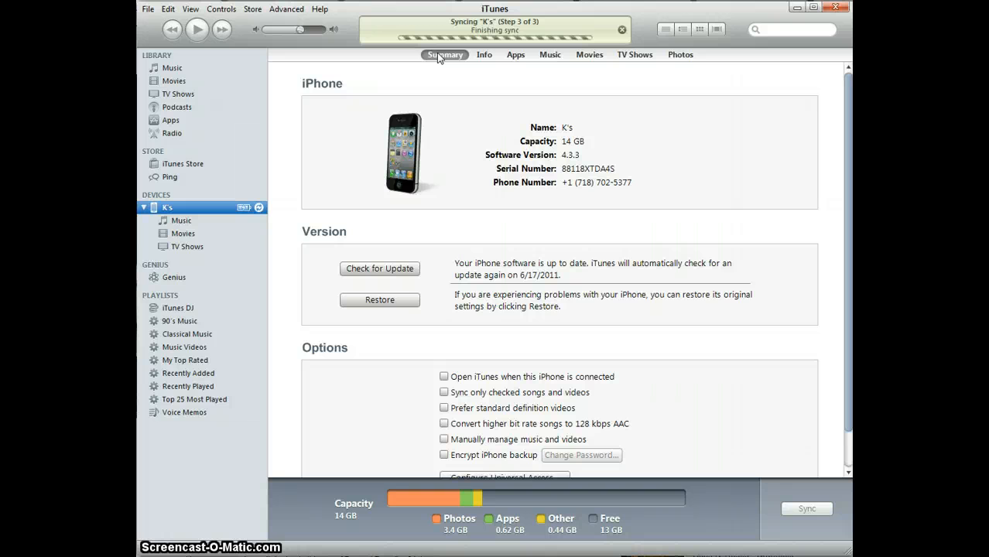
{"action": "mouse_move", "coordinate": [516, 55]}
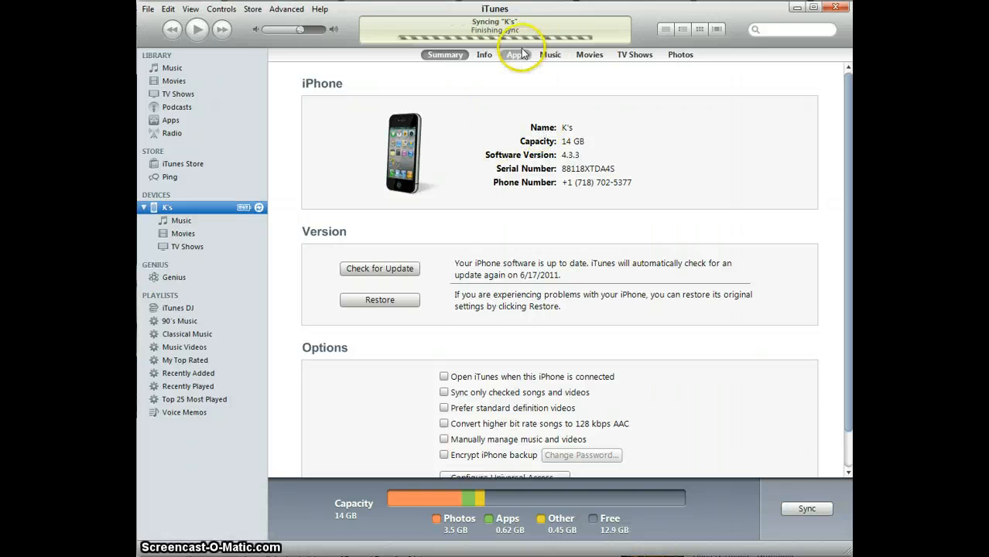
{"action": "left_click", "coordinate": [515, 54]}
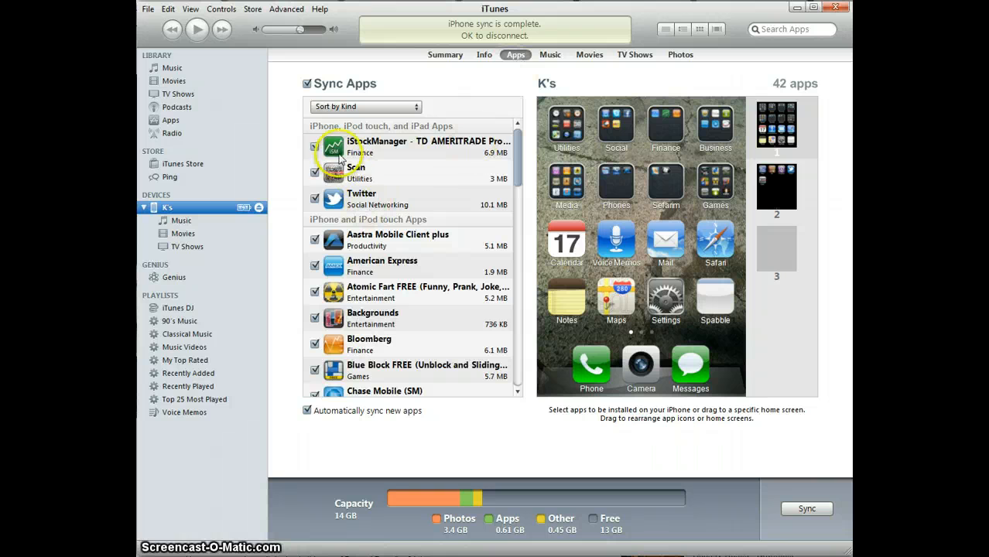
{"action": "mouse_move", "coordinate": [476, 261]}
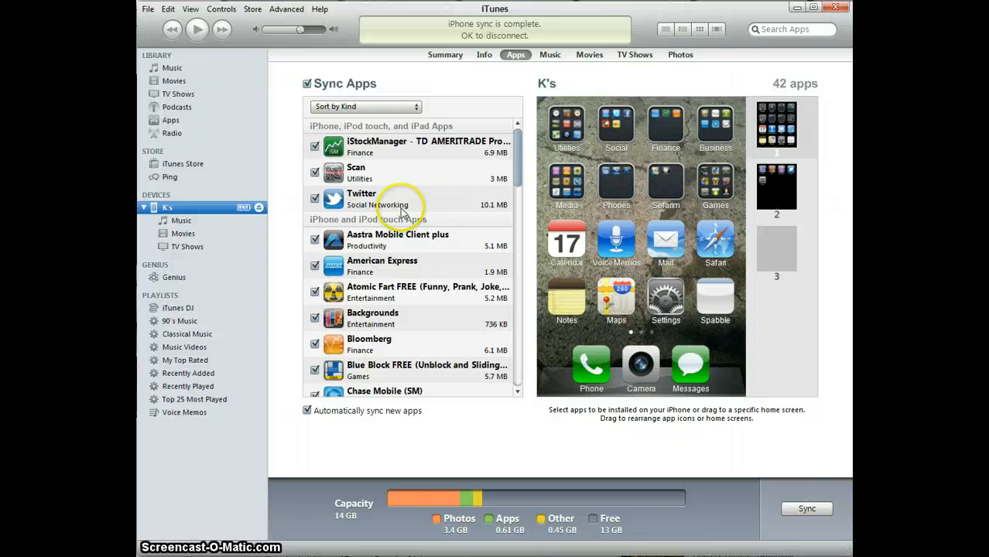
{"action": "mouse_move", "coordinate": [476, 254]}
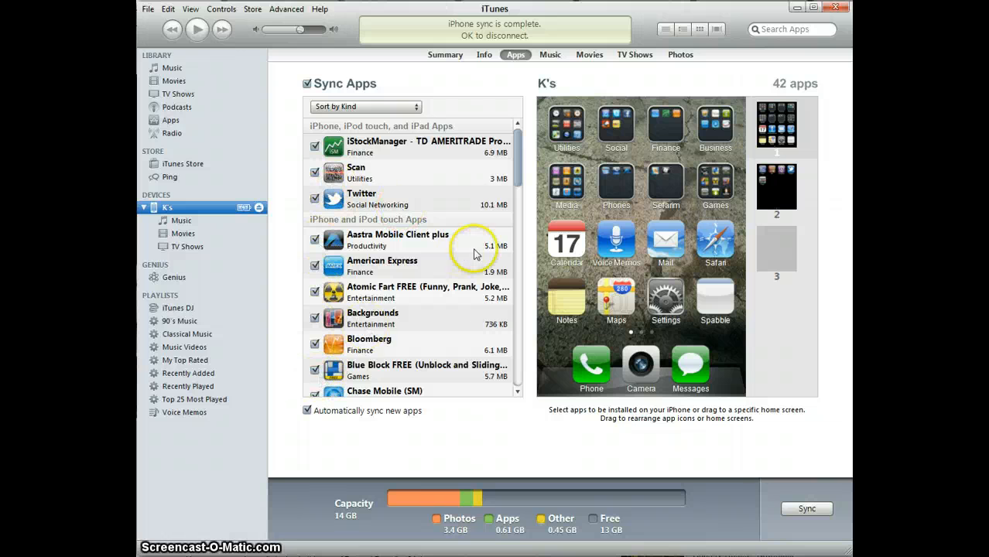
{"action": "scroll", "scroll_direction": "down", "scroll_amount": 3}
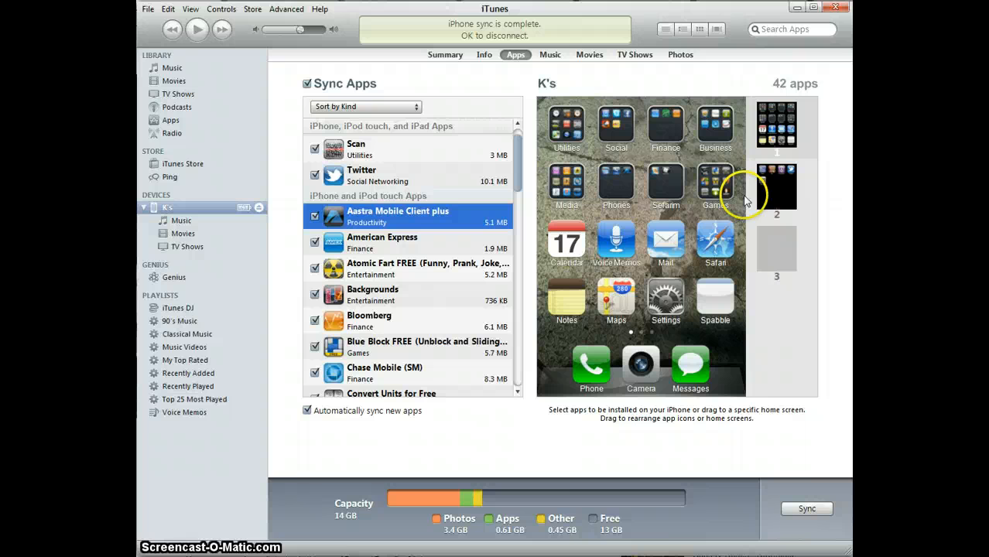
{"action": "mouse_move", "coordinate": [720, 247]}
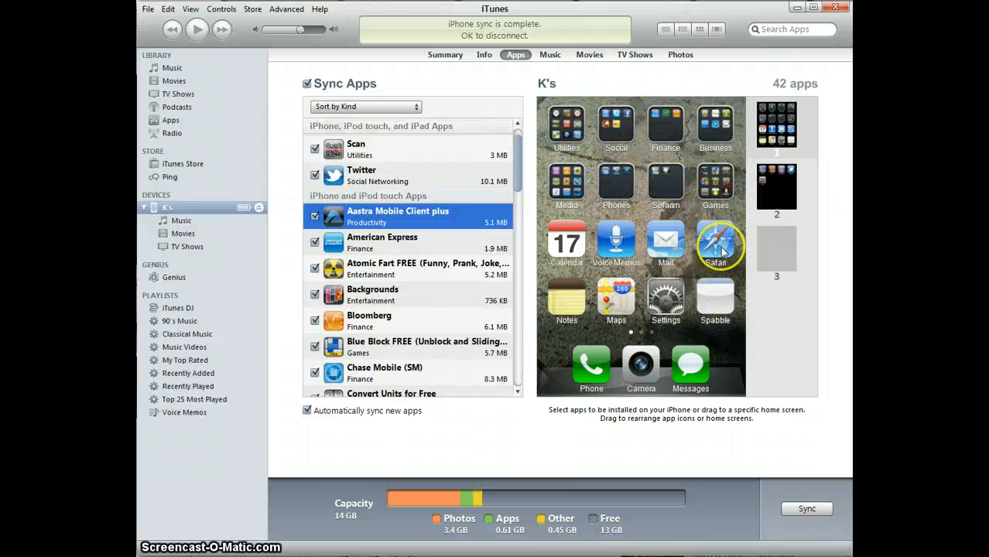
{"action": "mouse_move", "coordinate": [642, 224]}
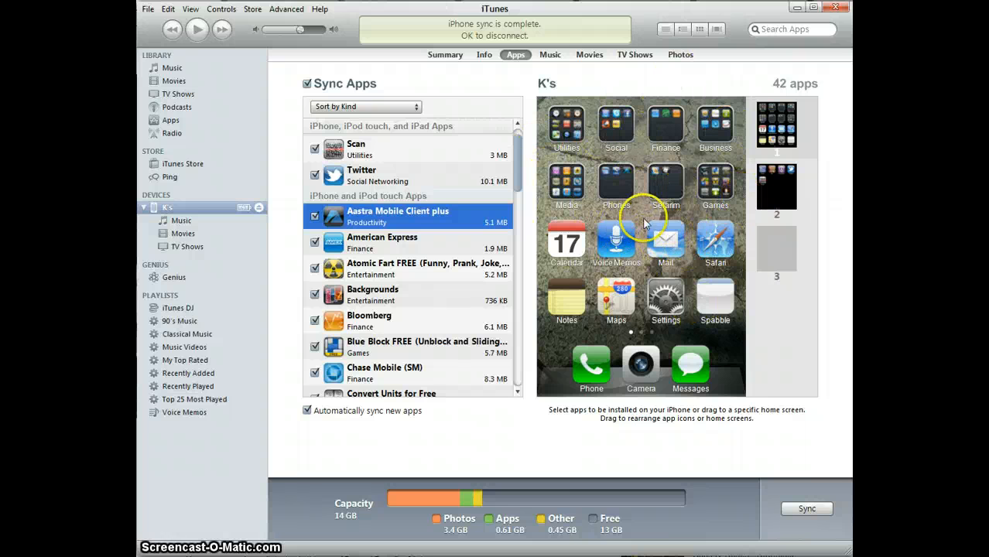
{"action": "mouse_move", "coordinate": [584, 135]}
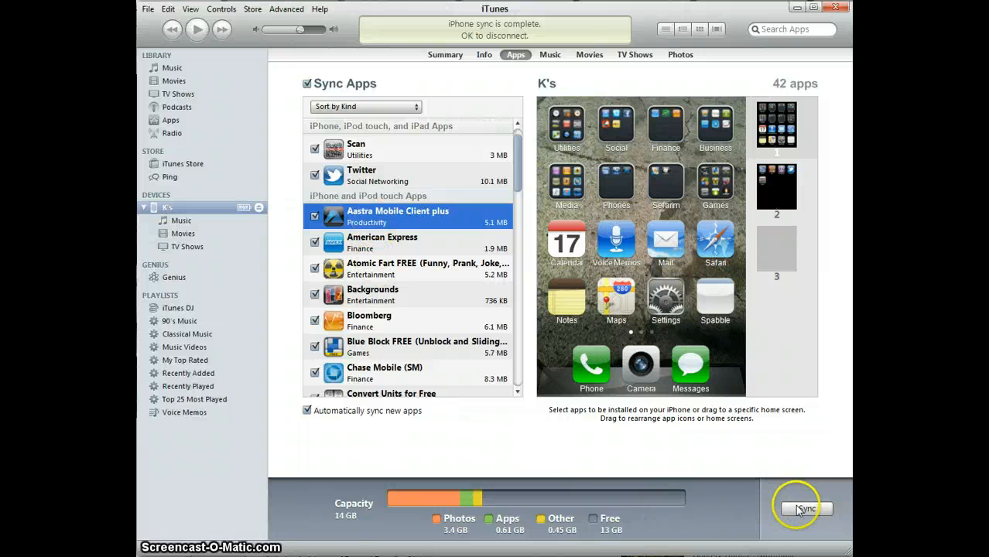
Sync the iPhone again, then go through Summary back to the Apps list.
{"action": "left_click", "coordinate": [806, 508]}
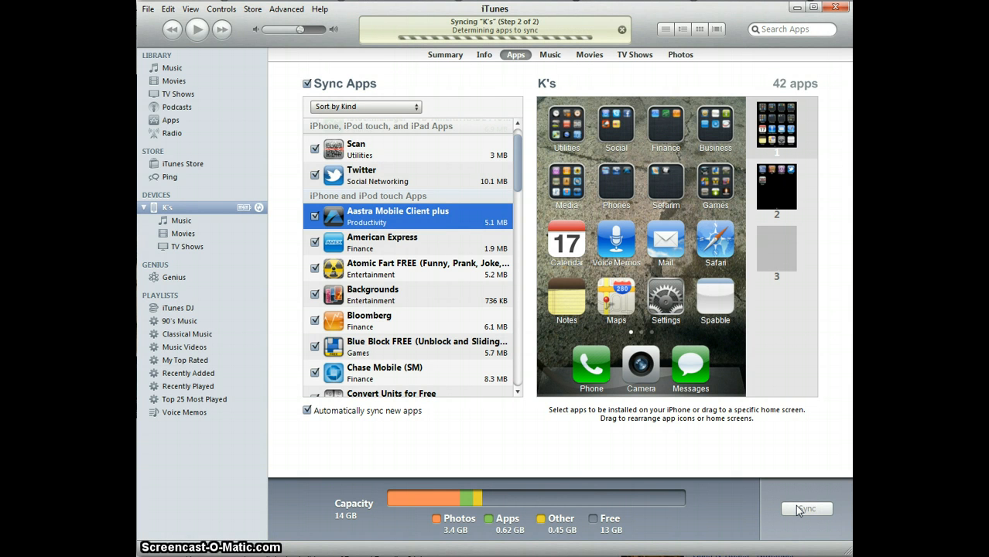
{"action": "left_click", "coordinate": [806, 509]}
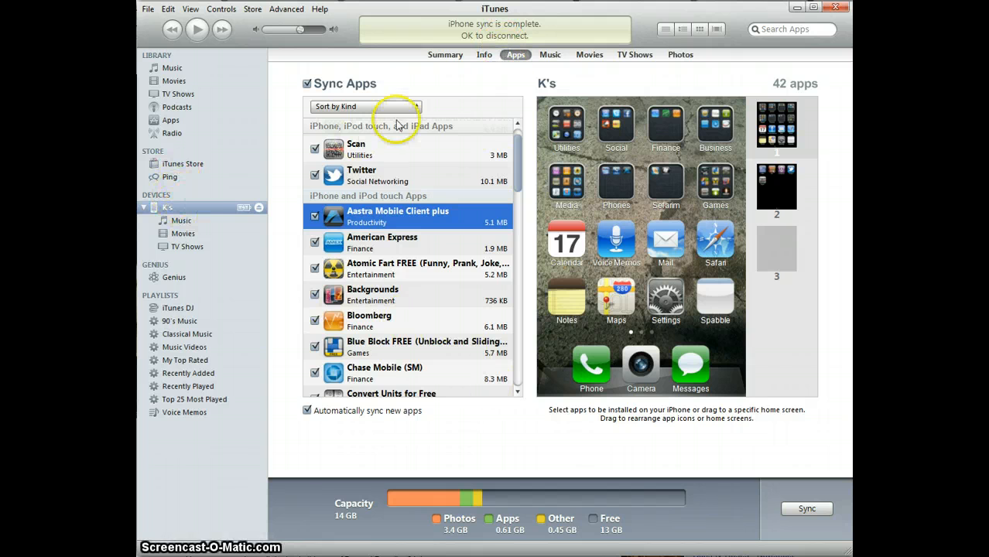
{"action": "left_click", "coordinate": [445, 54]}
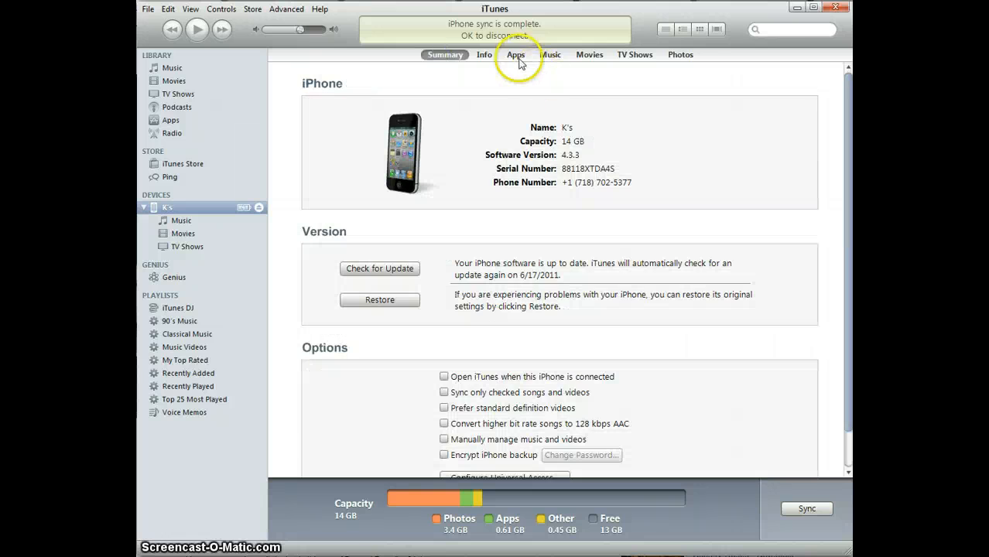
{"action": "left_click", "coordinate": [515, 54]}
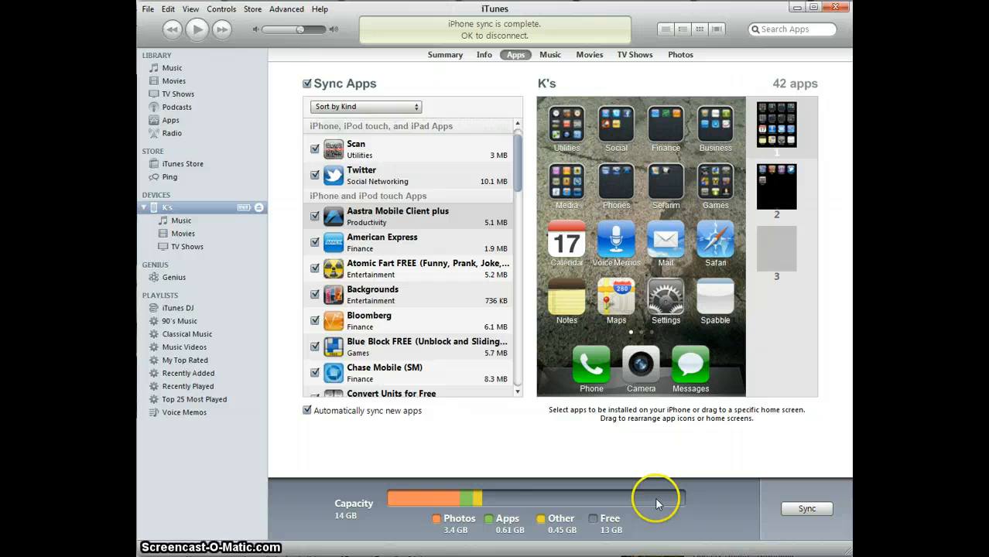
{"action": "mouse_move", "coordinate": [435, 272]}
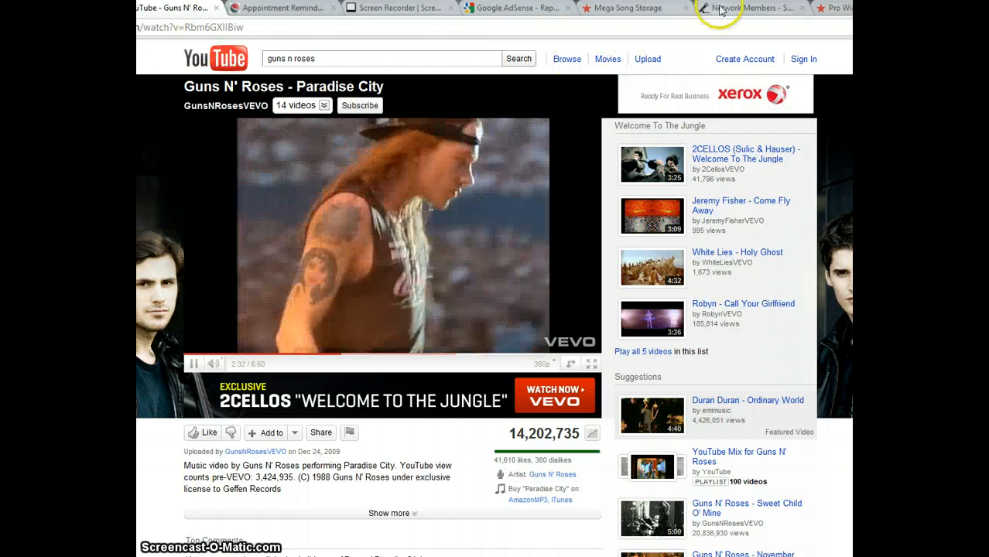
Switch to the browser's Spabble network members page.
{"action": "left_click", "coordinate": [750, 8]}
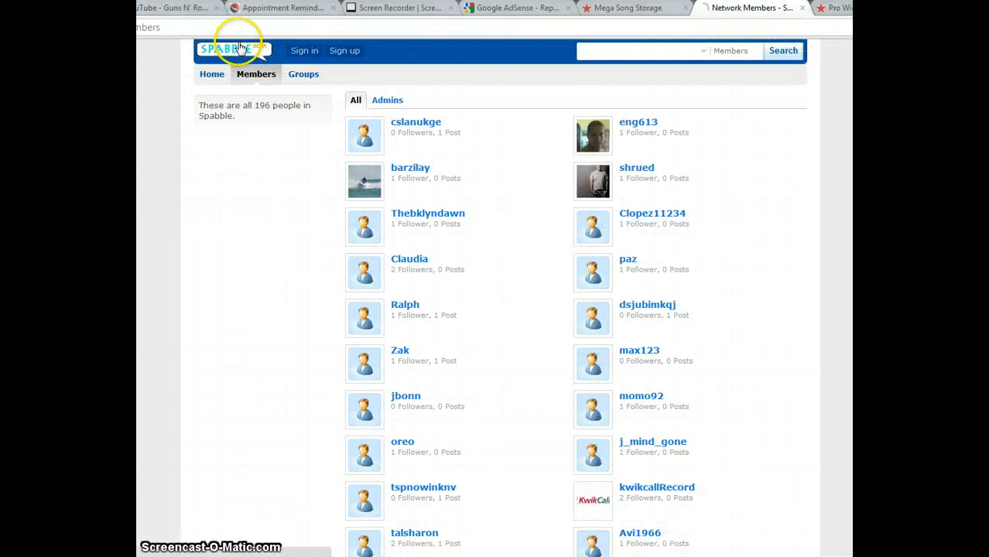